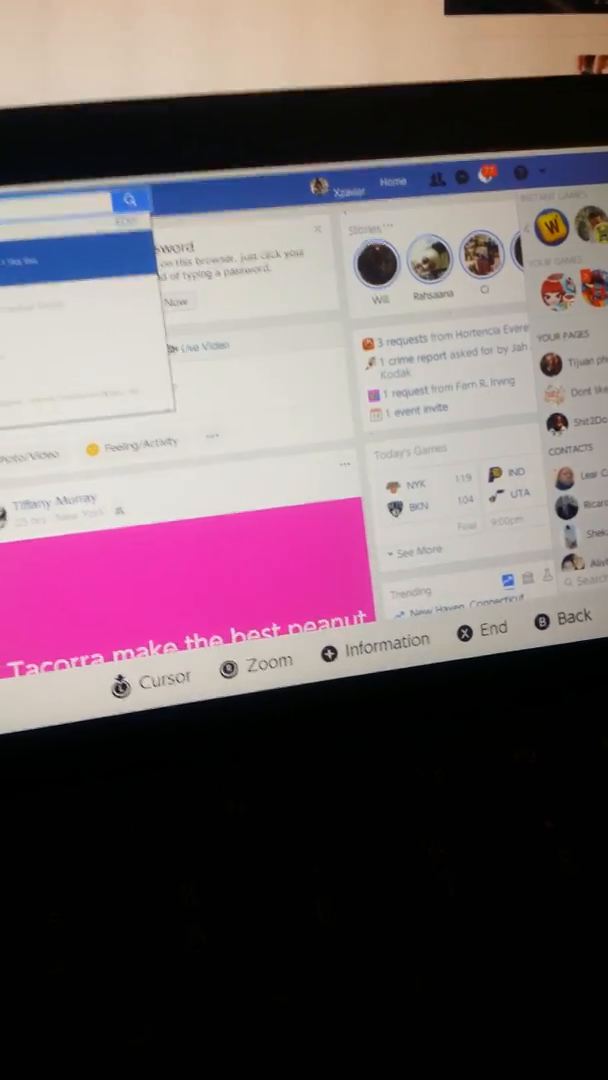
Scroll down the Facebook feed and go to a profile page with its photos and posts.
scroll("down", 3)
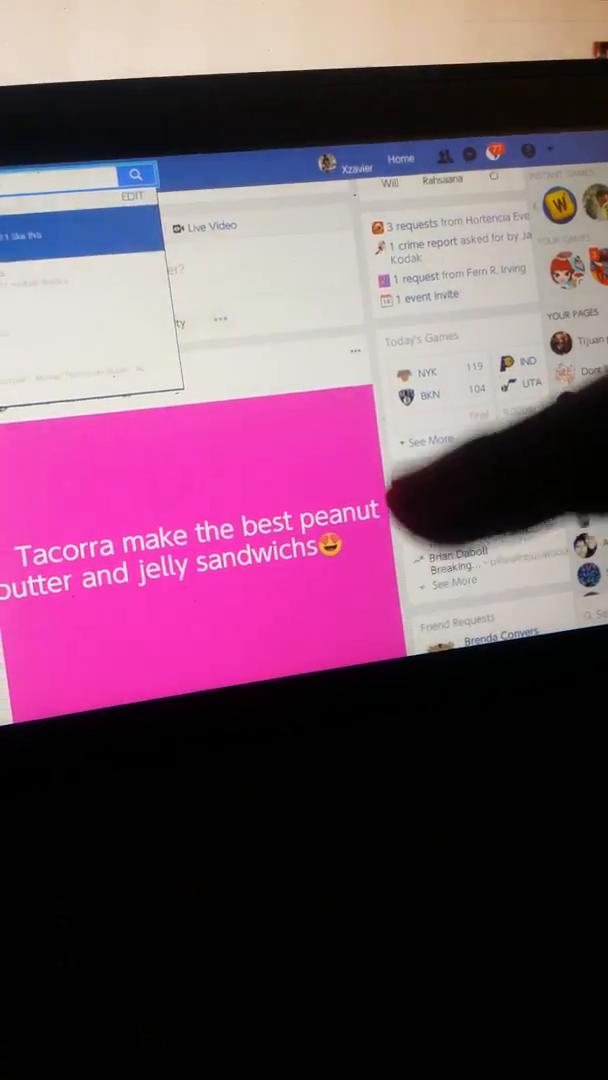
scroll("down", 3)
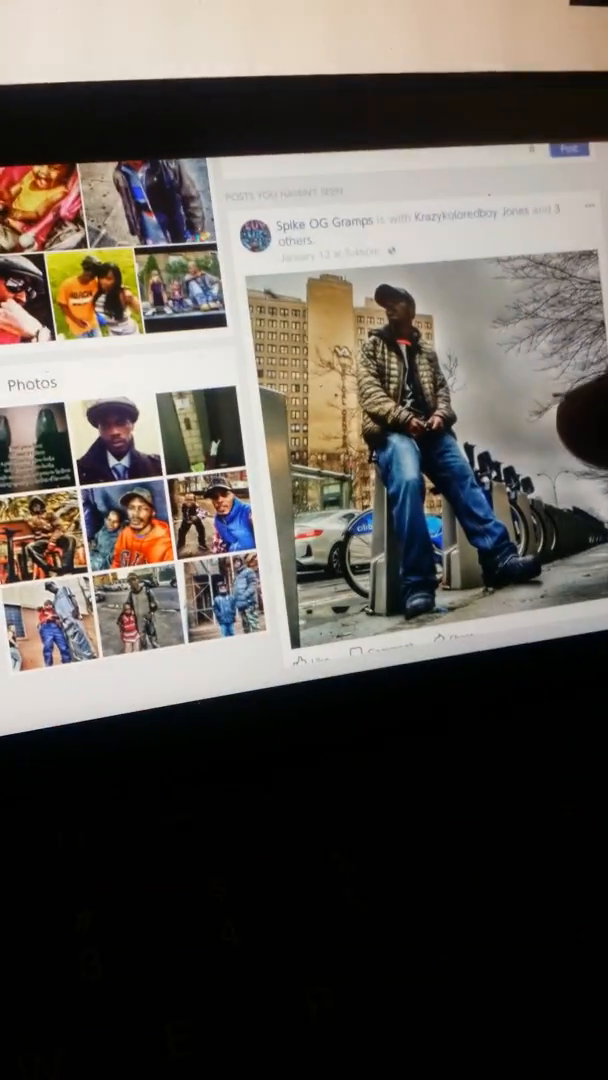
scroll("down", 3)
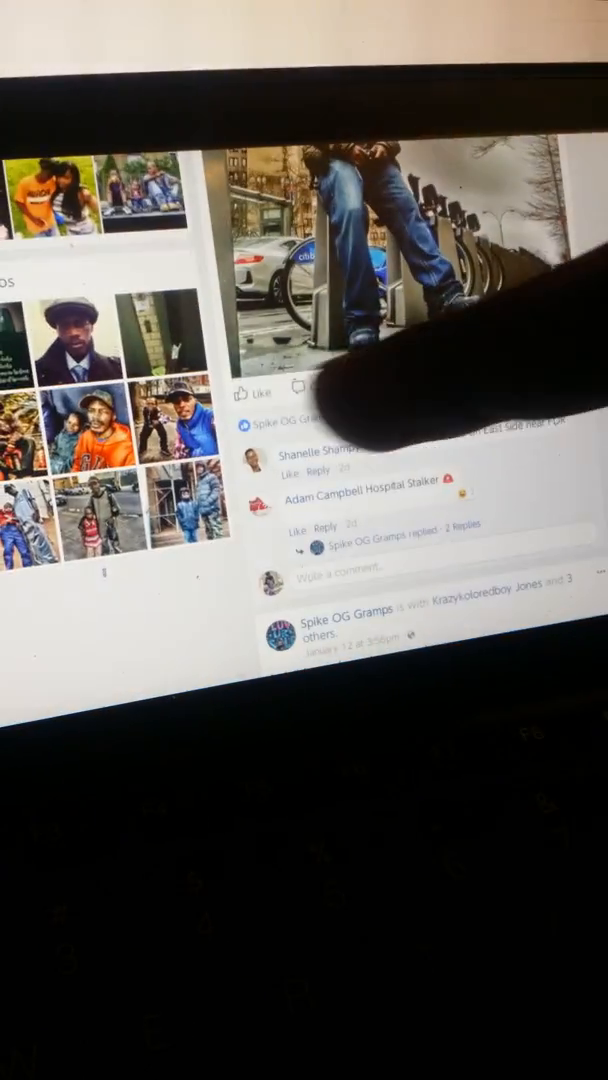
left_click(252, 388)
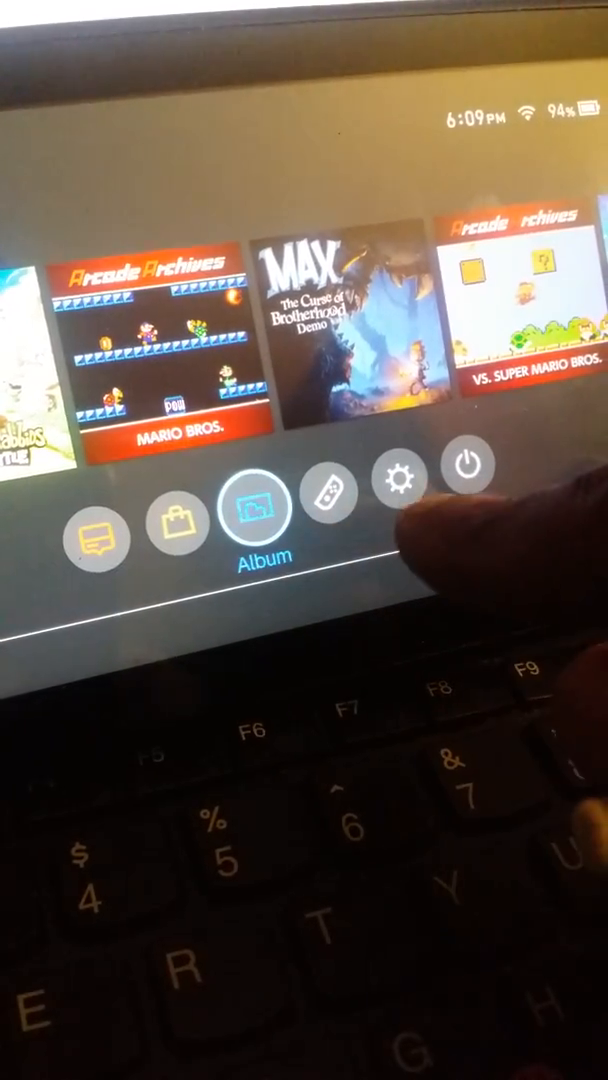
Select the gear System Settings icon on the HOME Menu and launch it.
left_click(394, 470)
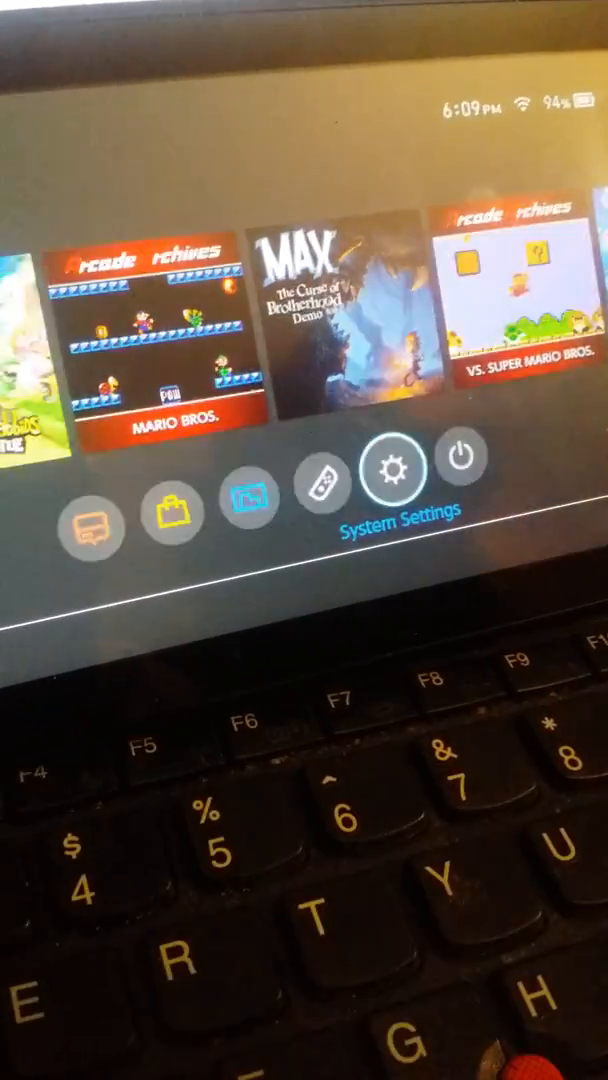
left_click(392, 470)
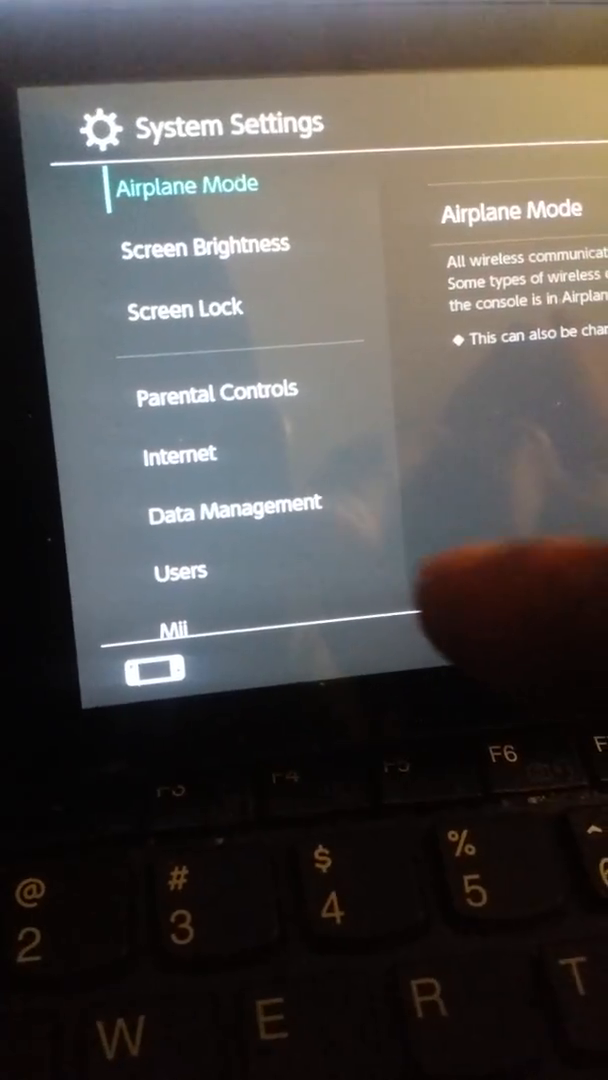
Go to the Internet category to reach the connection options.
left_click(178, 452)
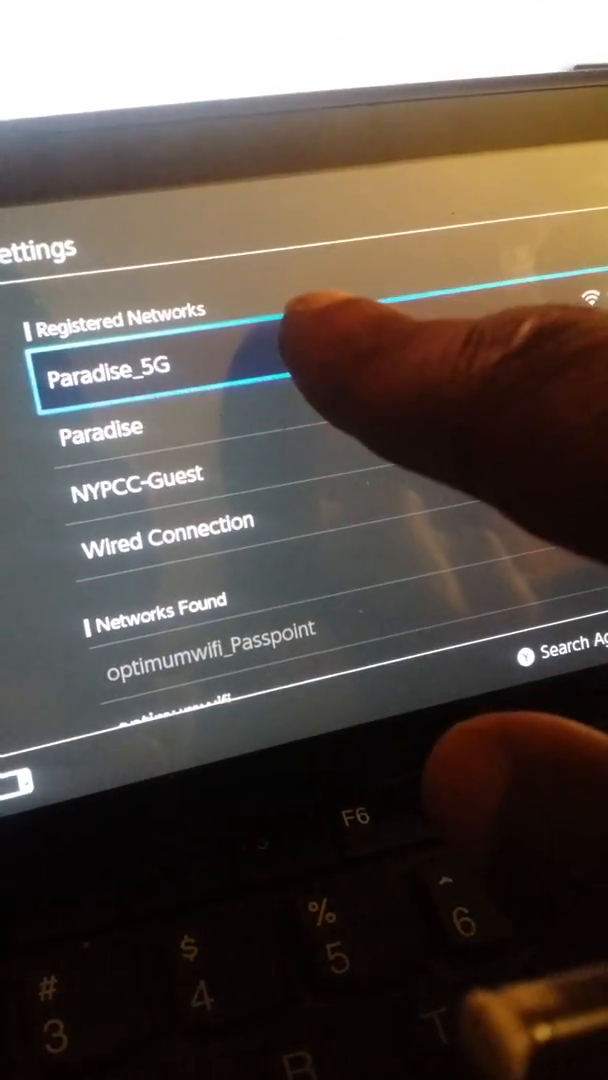
Bring up the Paradise_5G network's options and scroll toward its DNS settings.
left_click(120, 384)
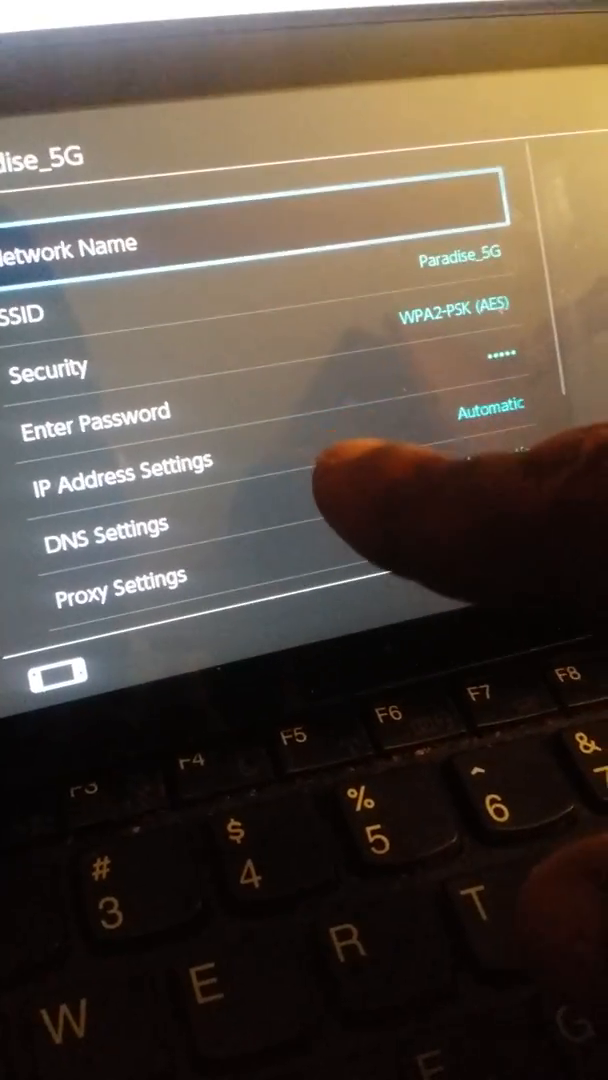
scroll("down", 3)
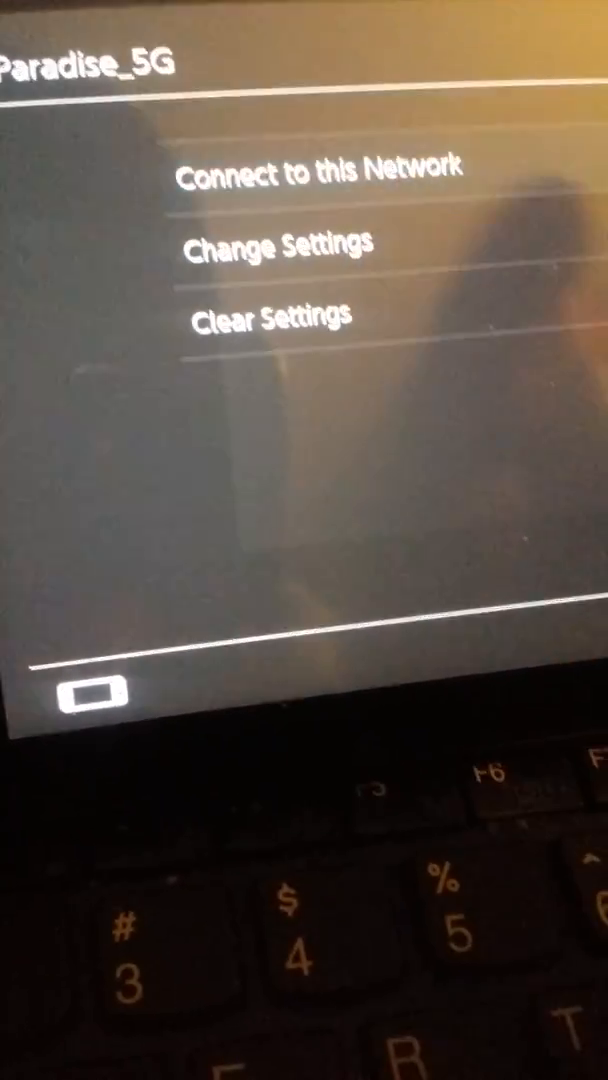
Connect to Paradise_5G and continue past the registration-required notice into the browser.
left_click(318, 170)
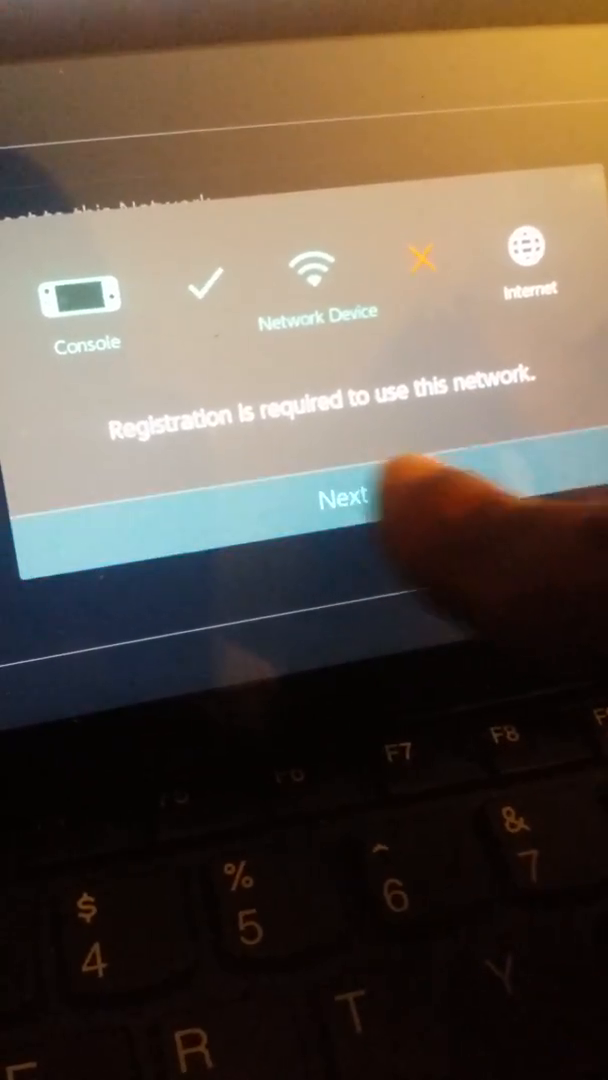
left_click(336, 496)
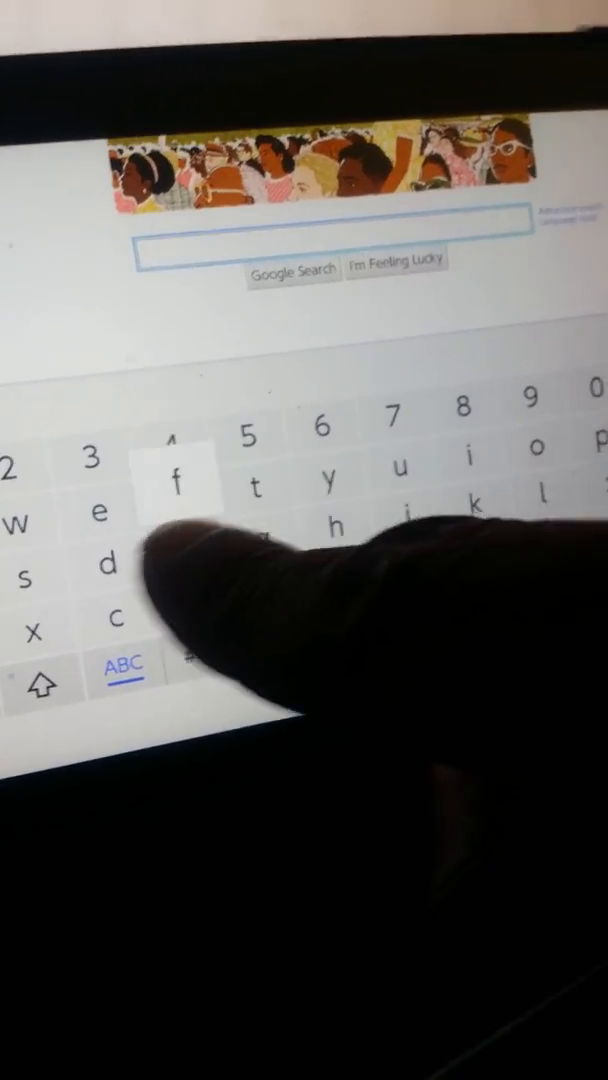
Leave the browser's Google page and return to the HOME Menu.
type("a")
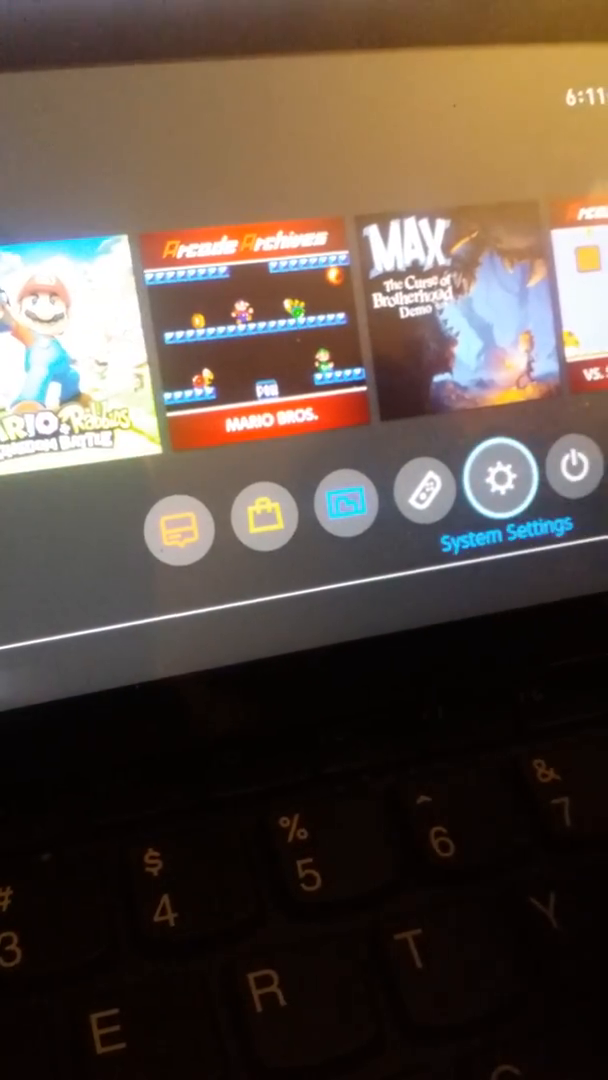
Reopen System Settings and go into the Internet connection settings for Paradise_5G.
left_click(504, 478)
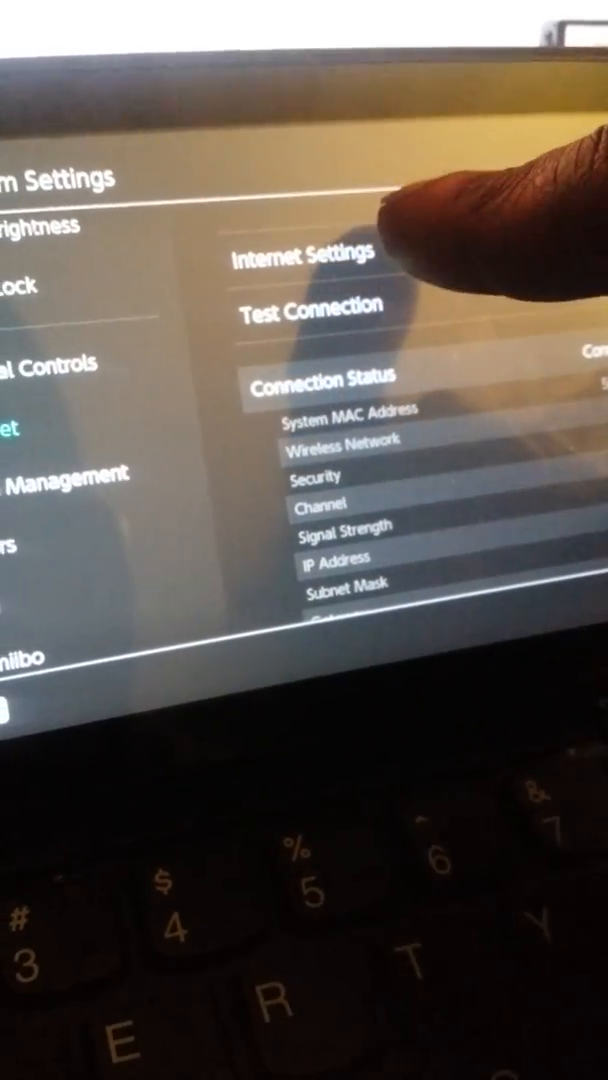
left_click(304, 258)
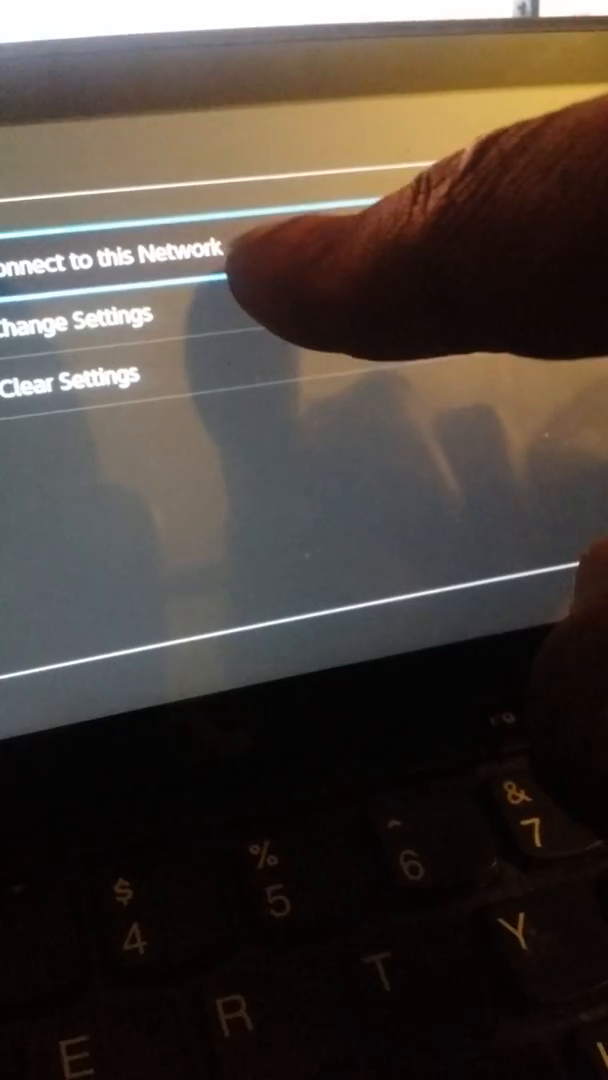
Restore the network's DNS to Automatic and connect to Paradise_5G successfully.
left_click(76, 320)
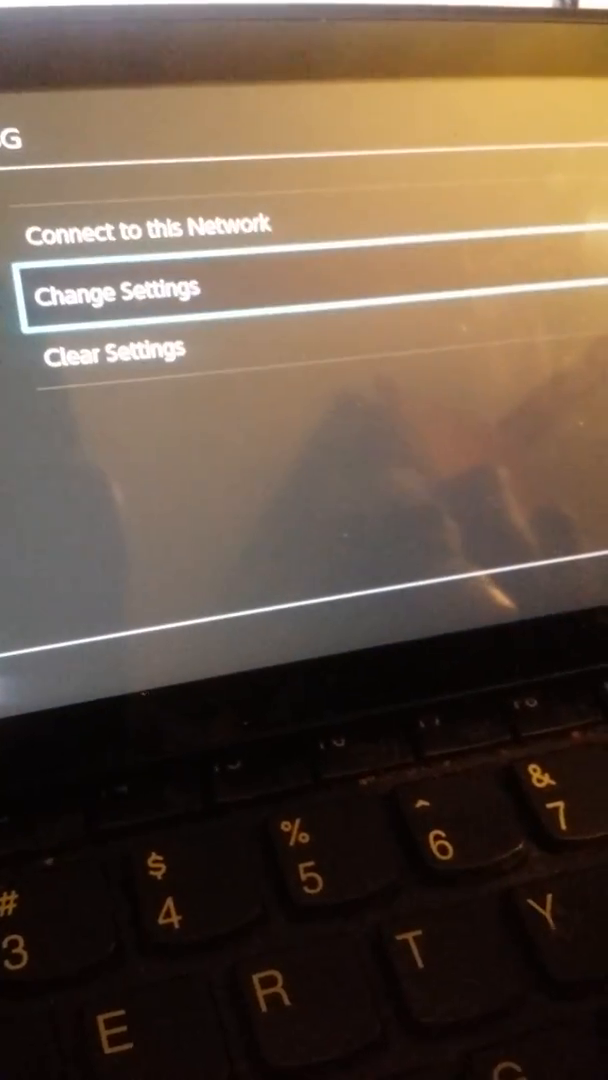
left_click(152, 224)
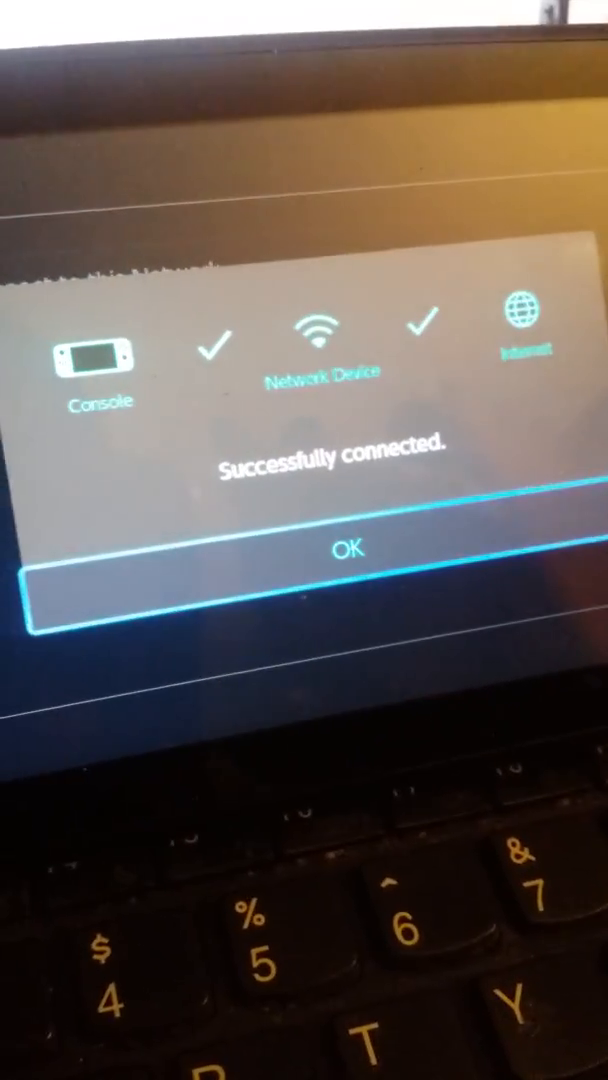